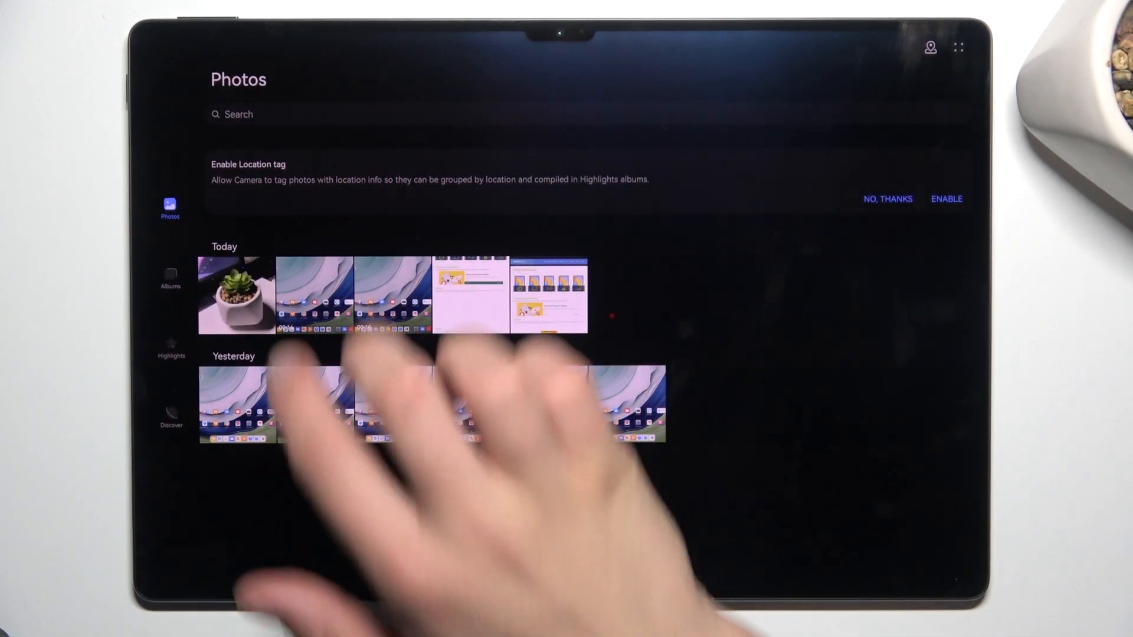
- Open today's succulent photo full-screen from the Photos timeline
click(234, 295)
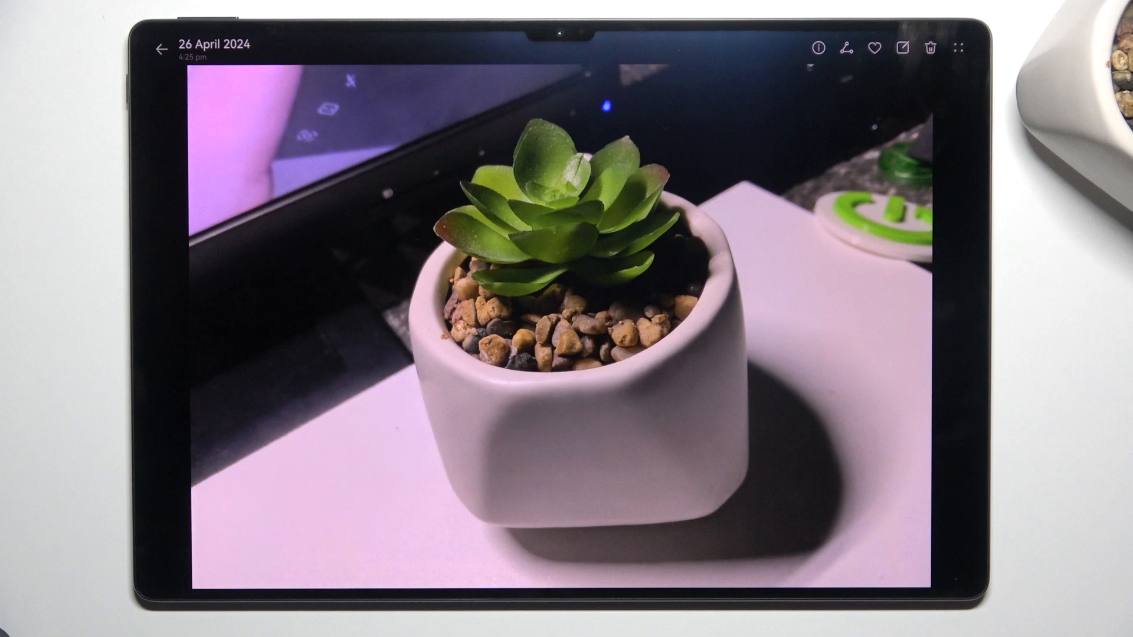
- Hide the succulent photo via More > Hide and confirm the 'Hide this image?' dialog
click(961, 48)
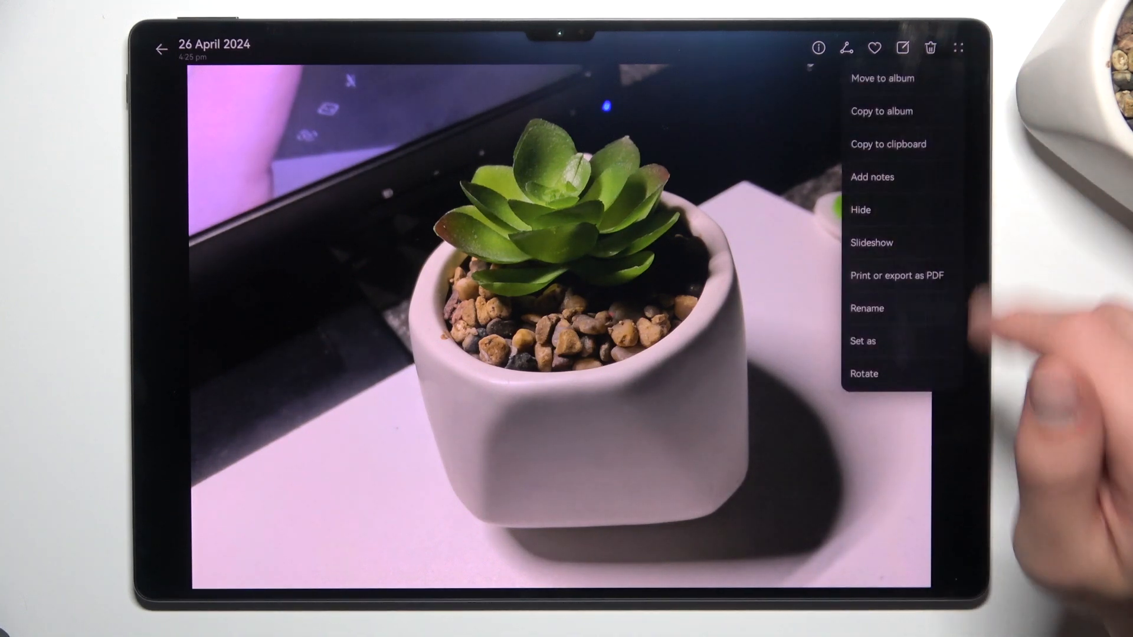
click(860, 210)
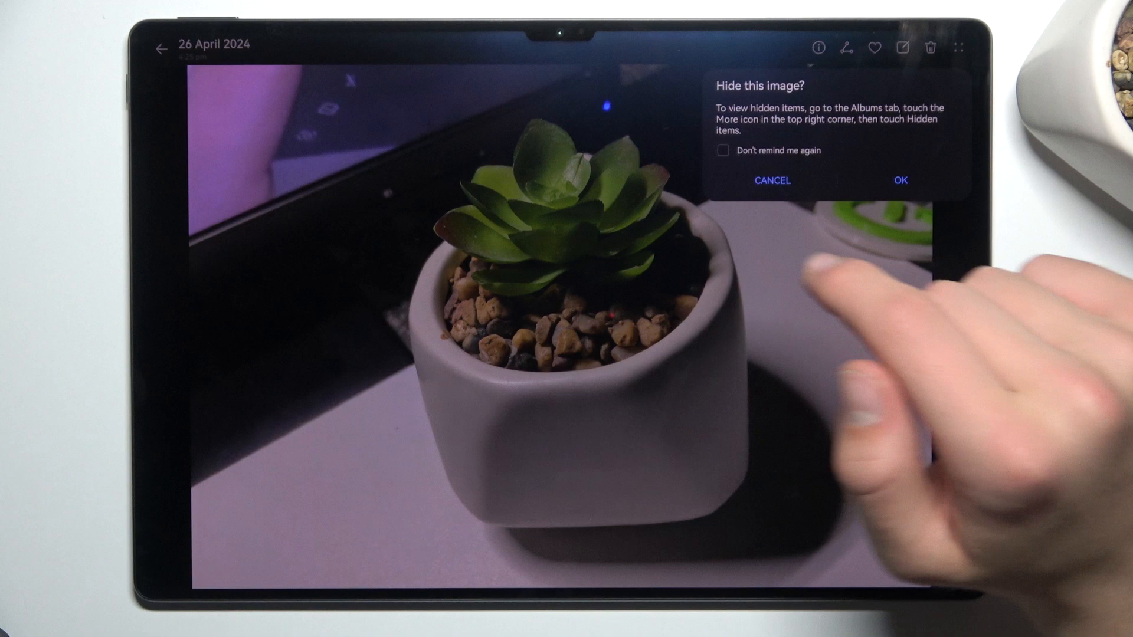
mouse_move(794, 181)
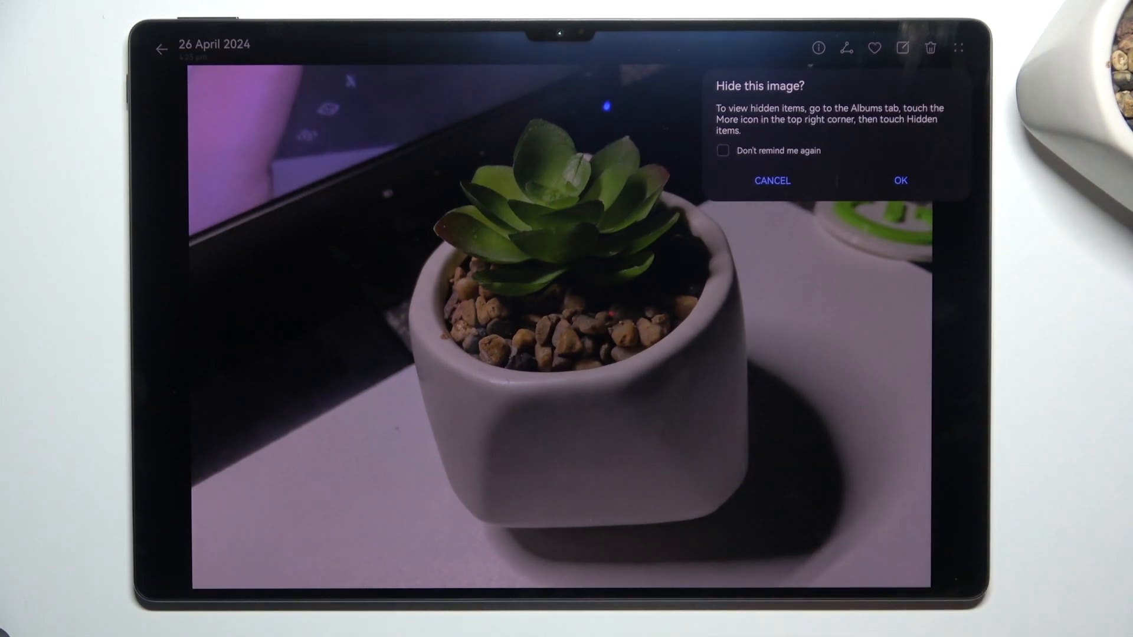
click(900, 181)
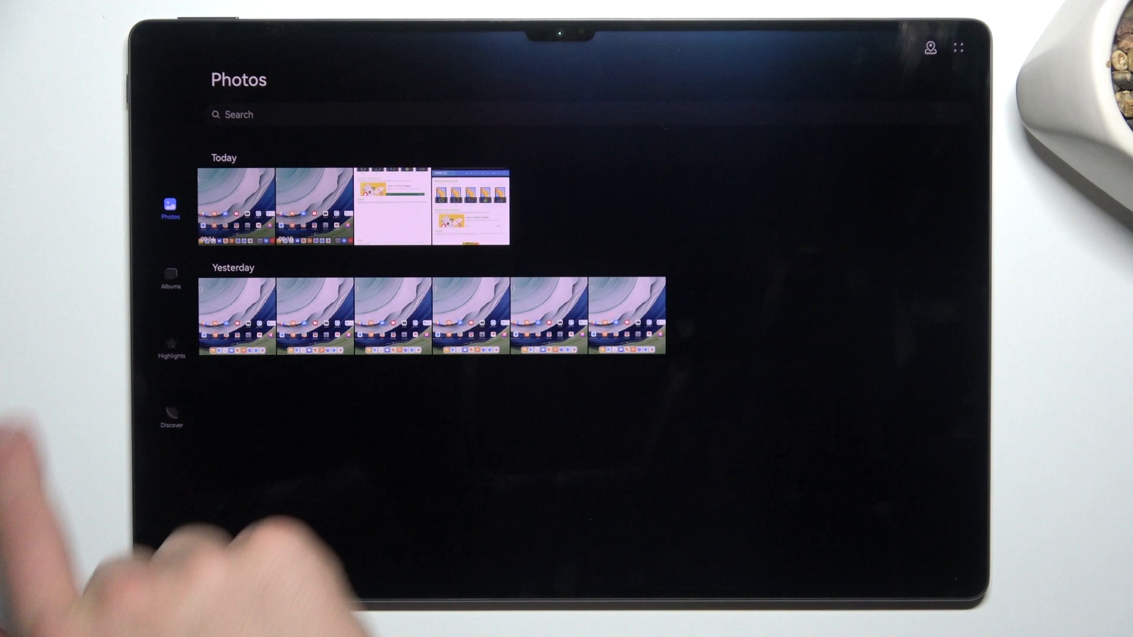
- Switch to Albums and view the hidden succulent, ending on an empty Camera album
click(170, 279)
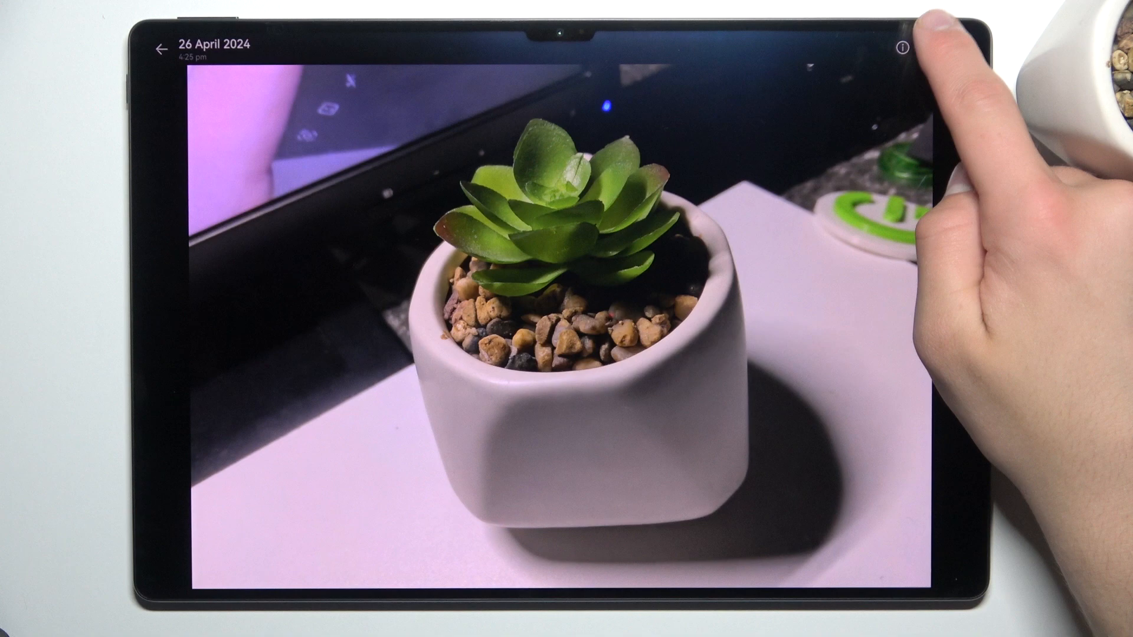
click(155, 48)
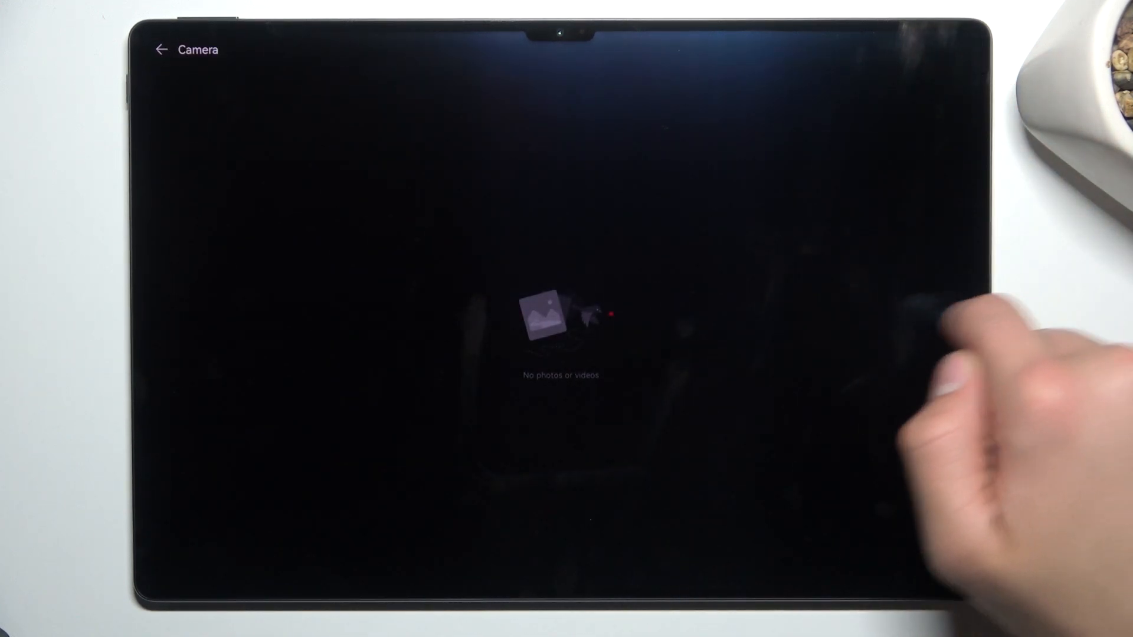